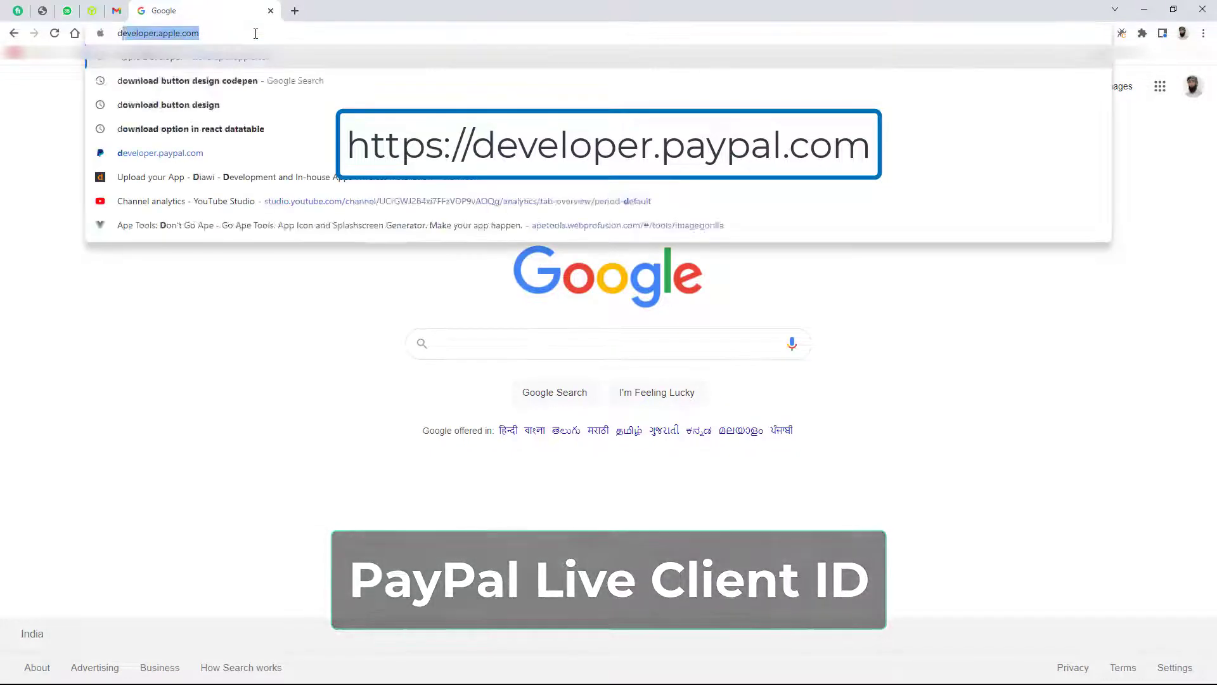
Load the PayPal Developer site at developer.paypal.com
text(developer.paypal.com)
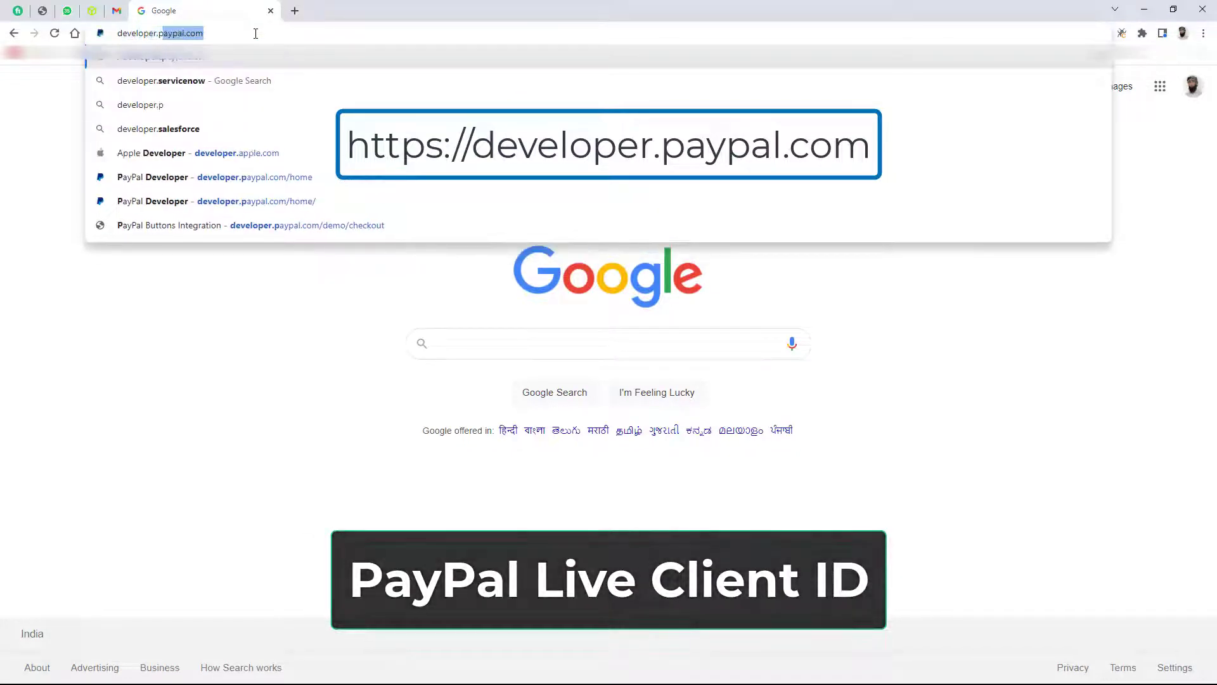
key(Return)
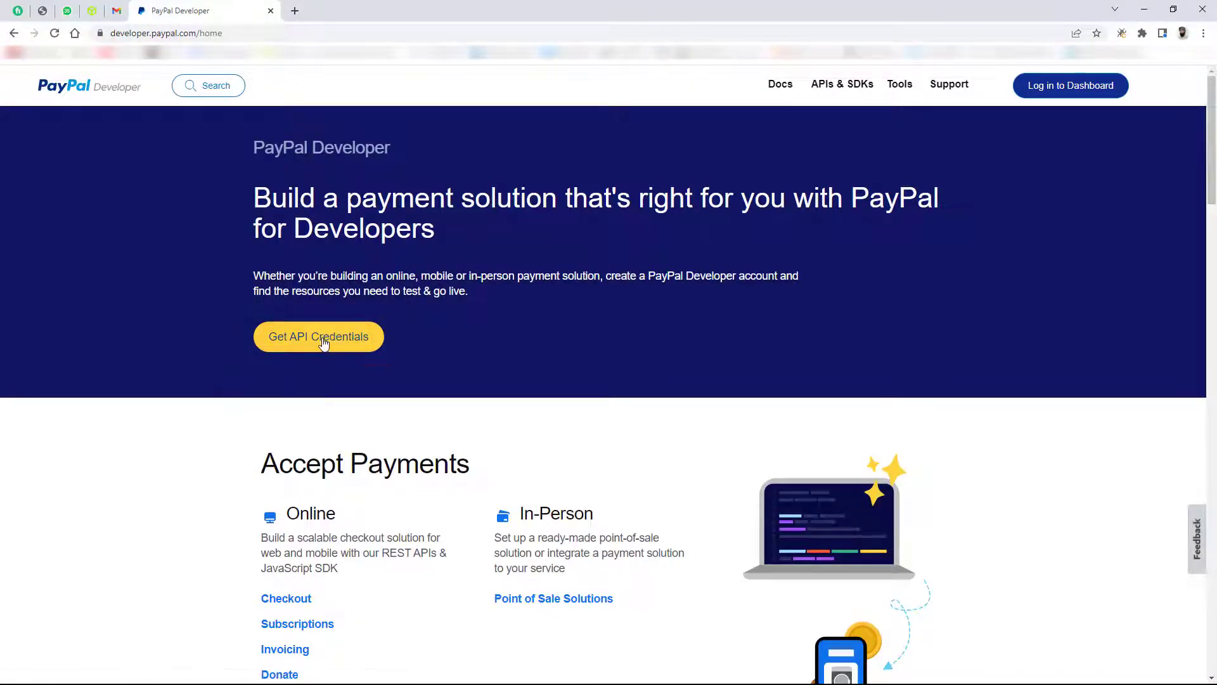
Sign in to PayPal Developer via Get API Credentials with email and password
click(319, 336)
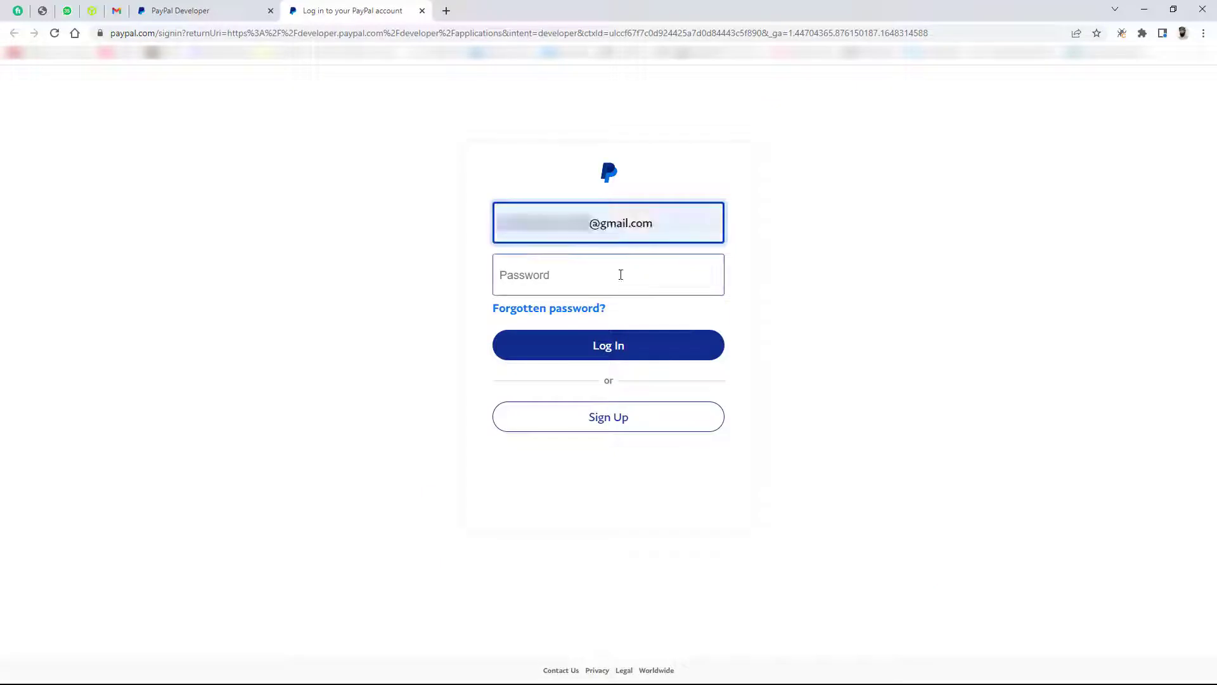
text(password)
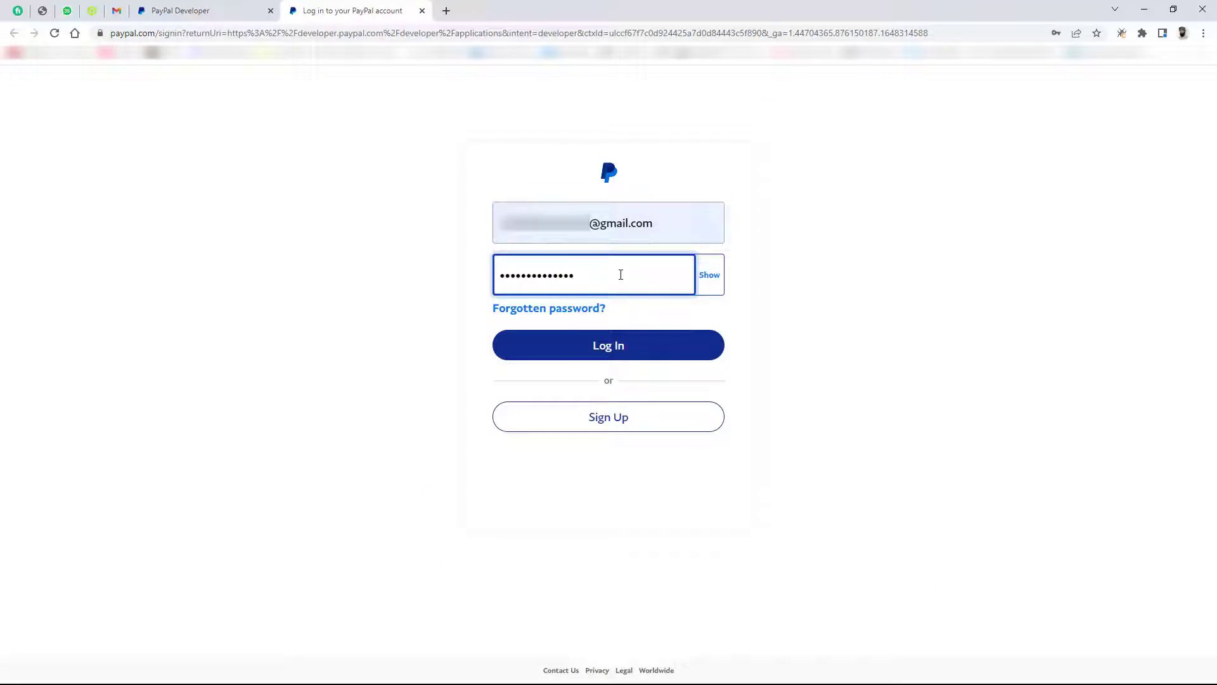
click(607, 345)
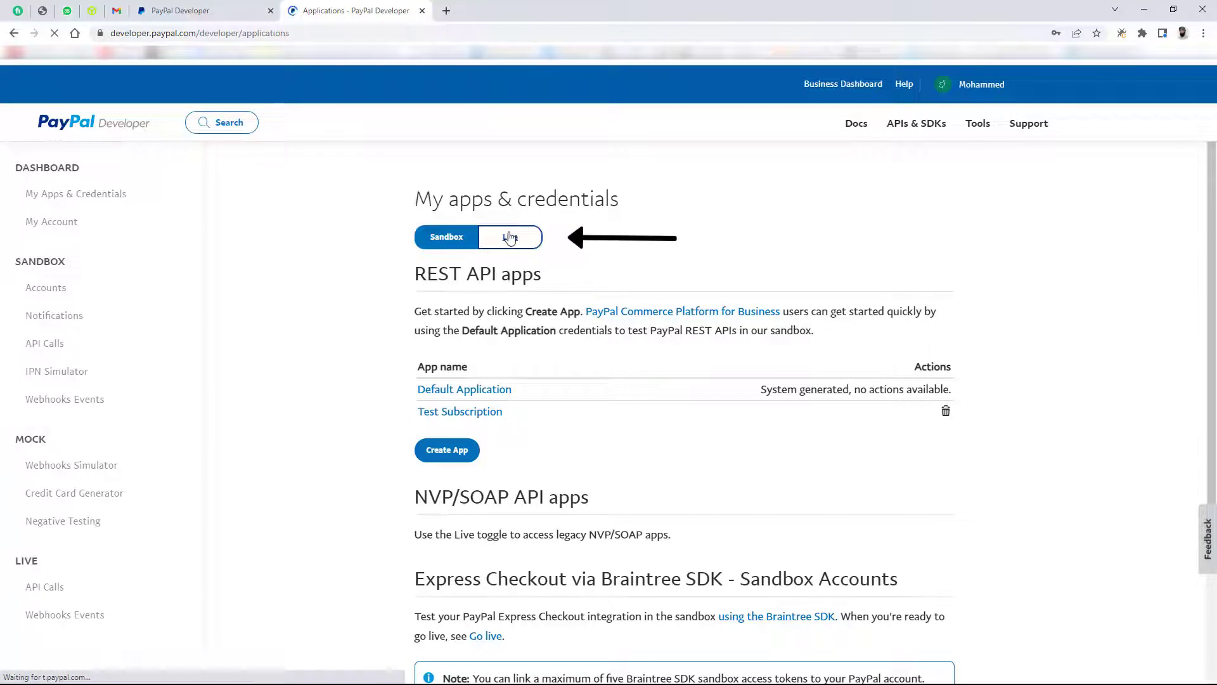
Switch My apps & credentials to Live and start a new app
click(510, 237)
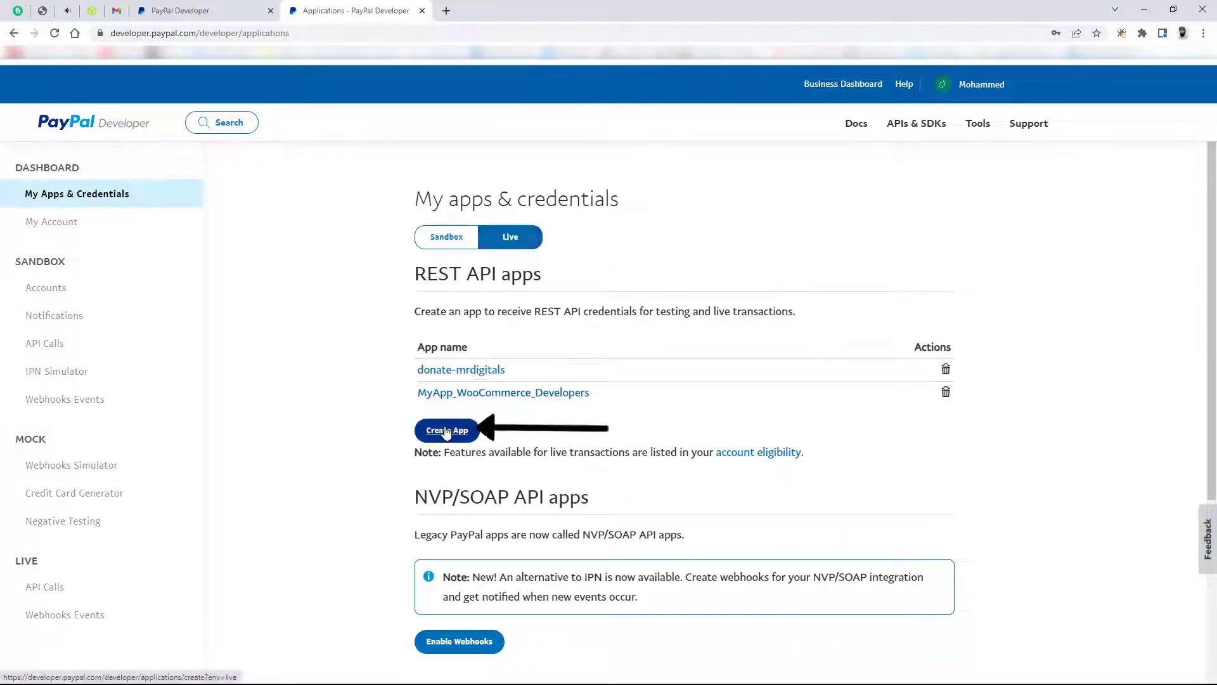
click(447, 429)
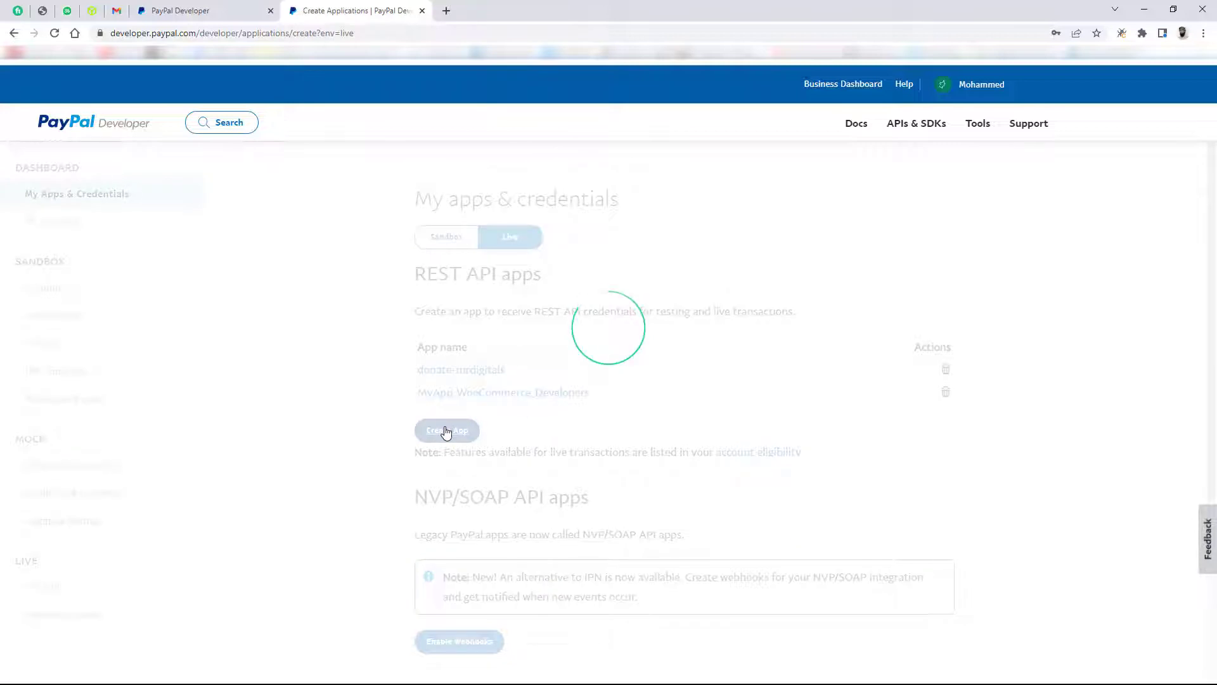
Create the Live REST API app named shopify-app and bring up copy options for its Client ID
click(446, 431)
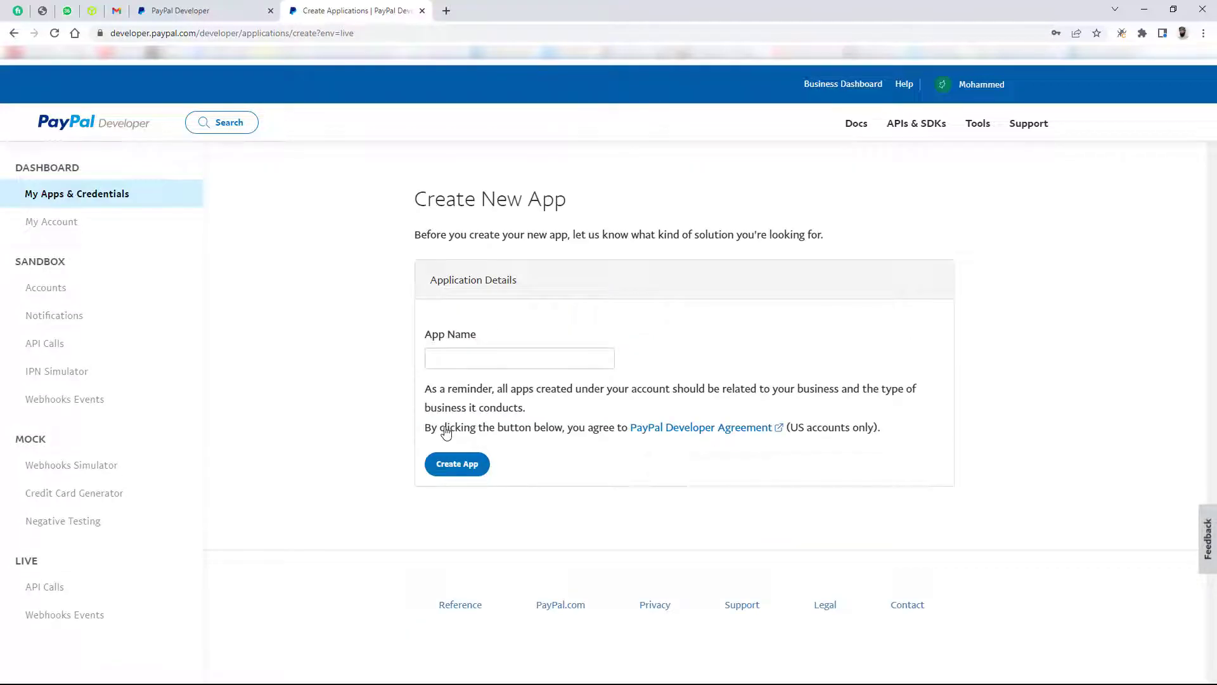
click(518, 358)
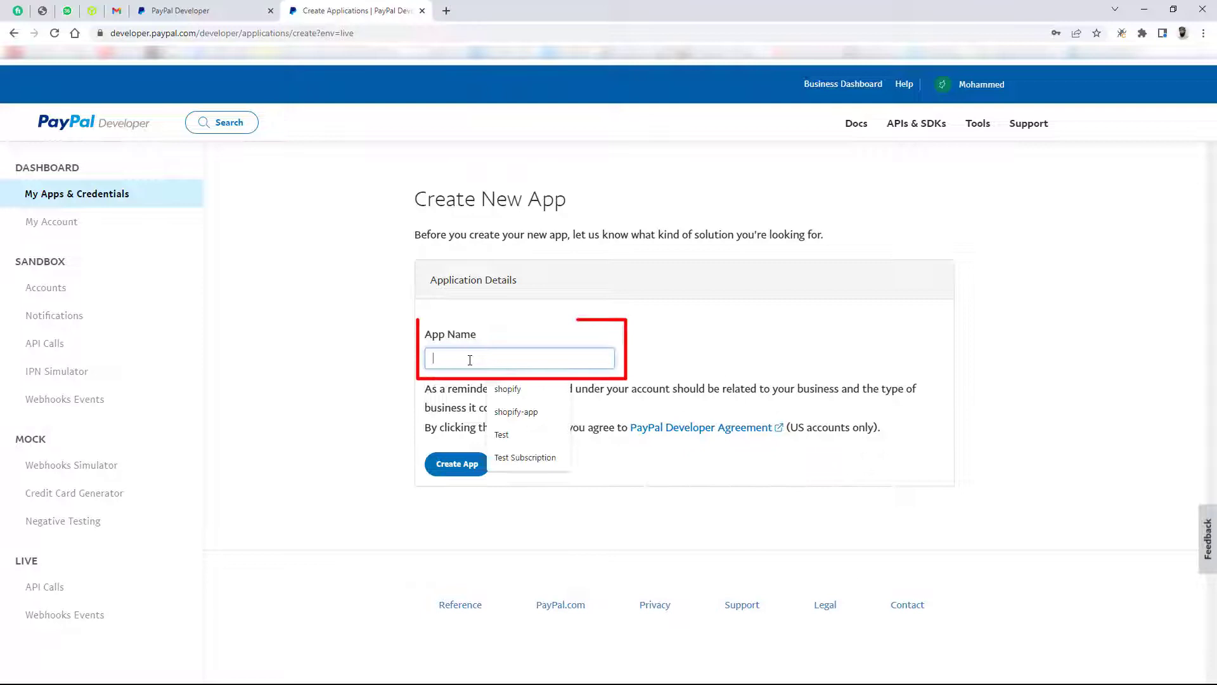
text(shopify-app)
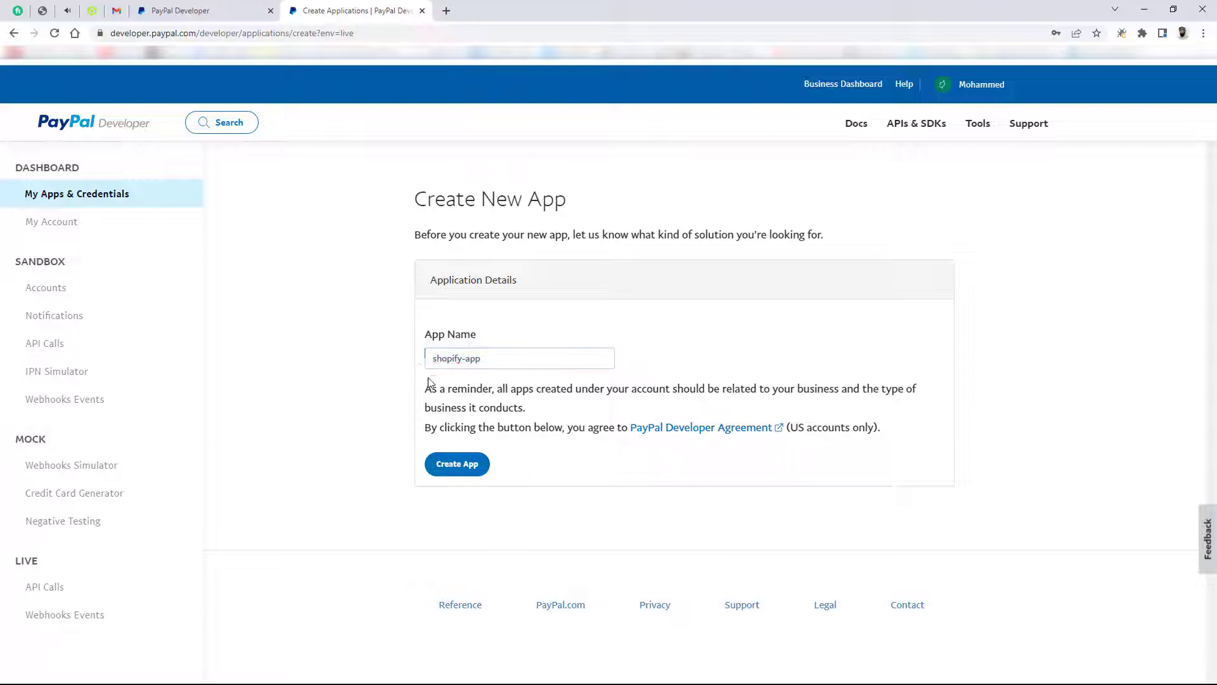
click(457, 464)
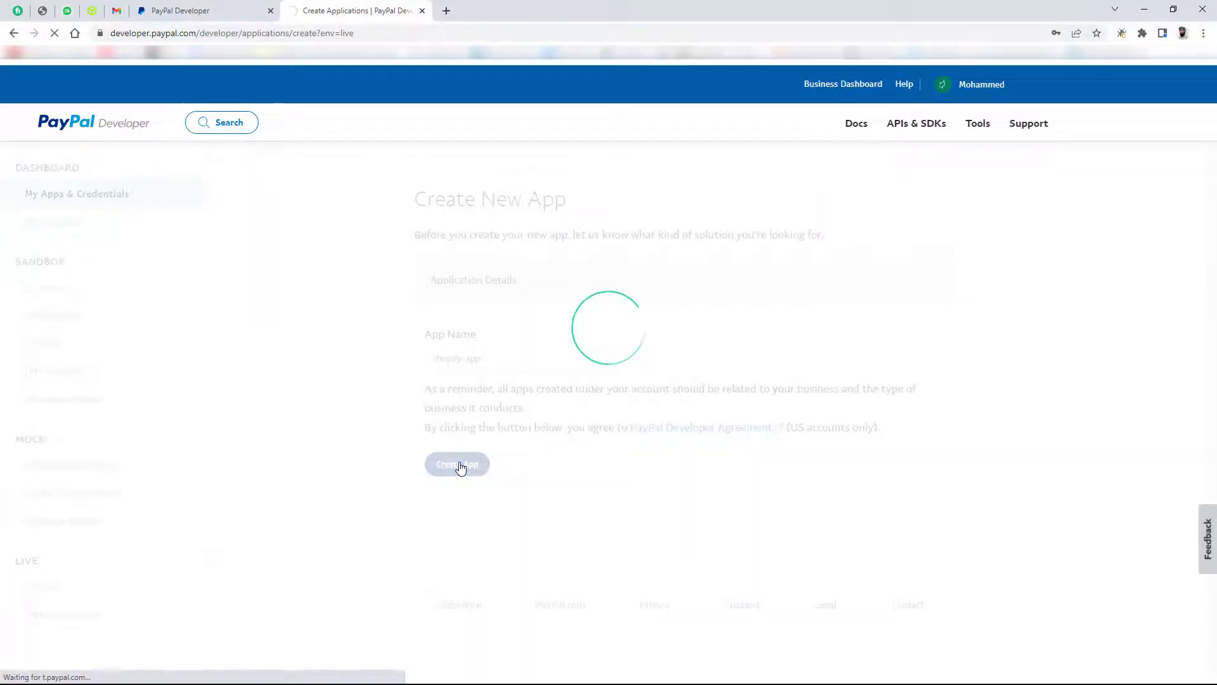
click(456, 464)
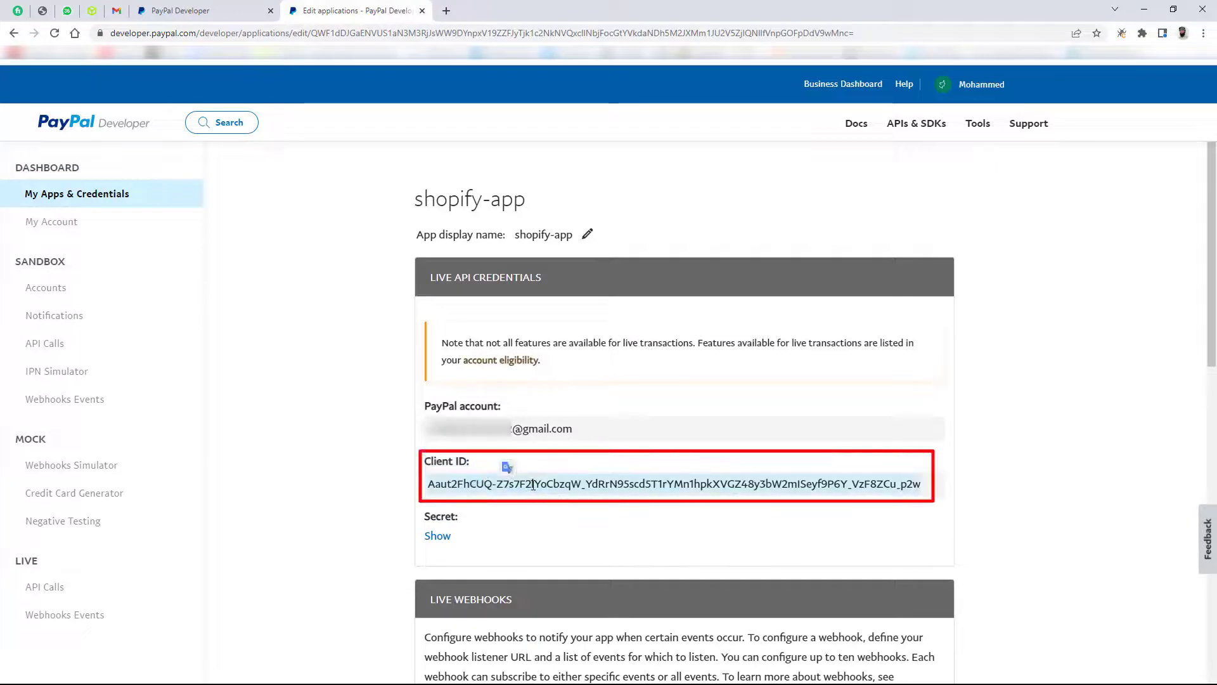
right_click(522, 495)
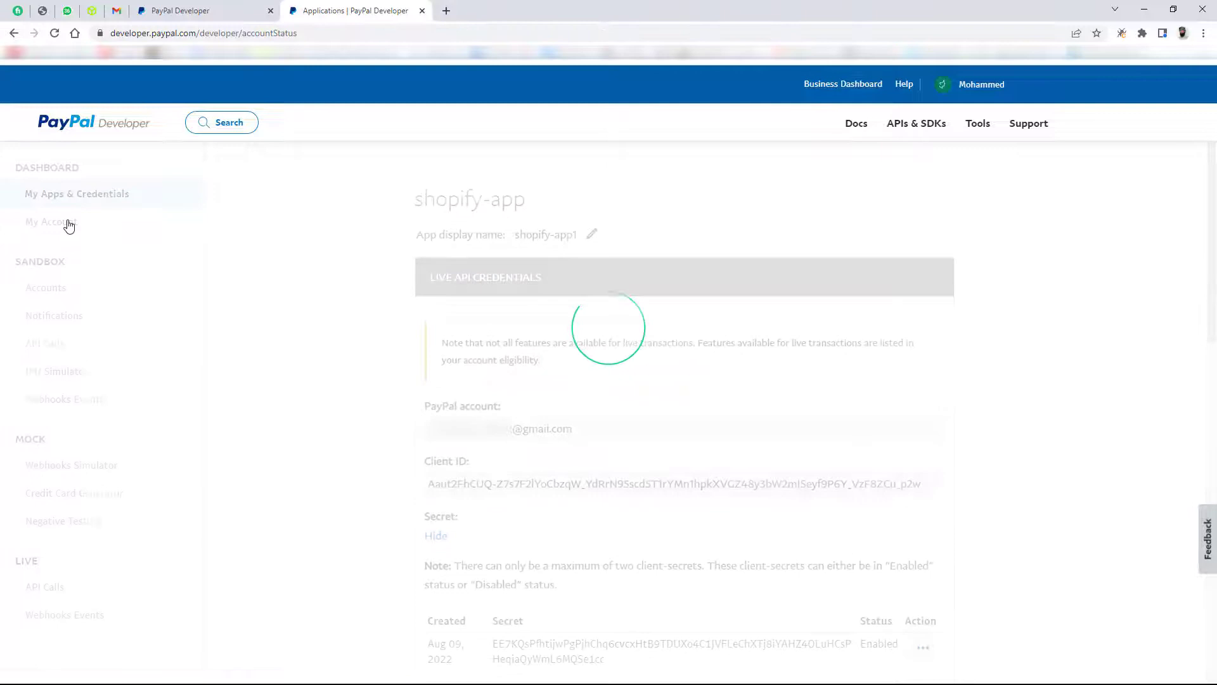
Return via My Account to My Apps & Credentials and show the Live list with shopify-app
click(50, 222)
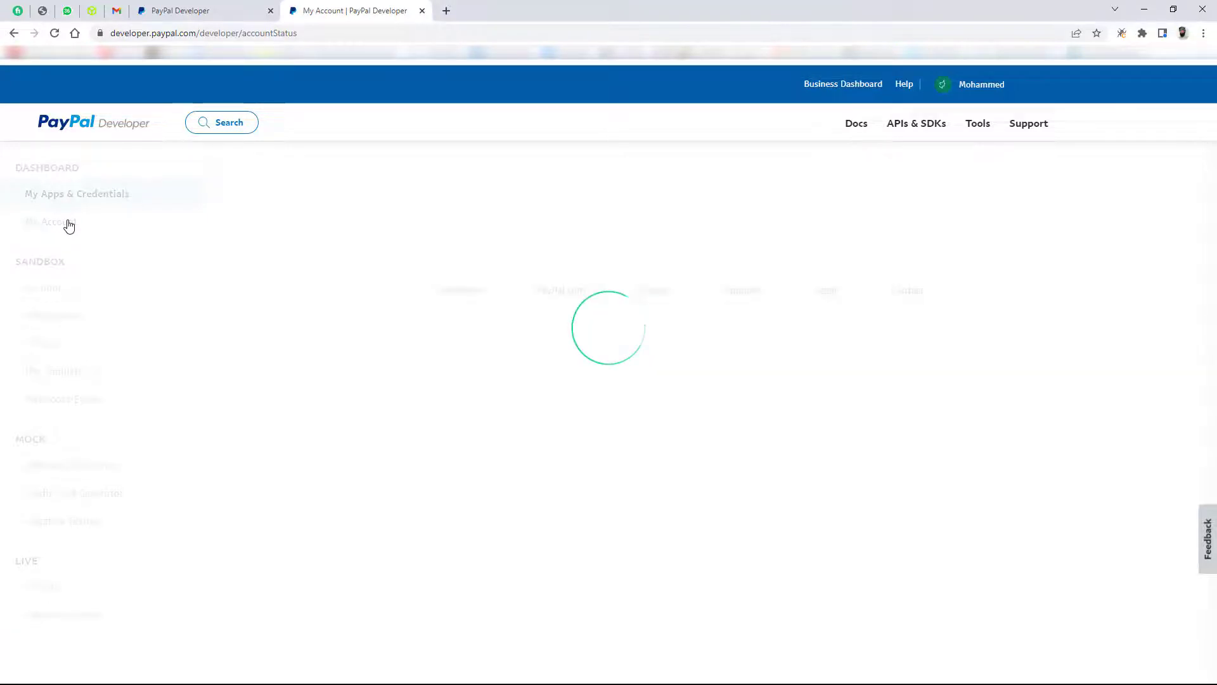
click(52, 221)
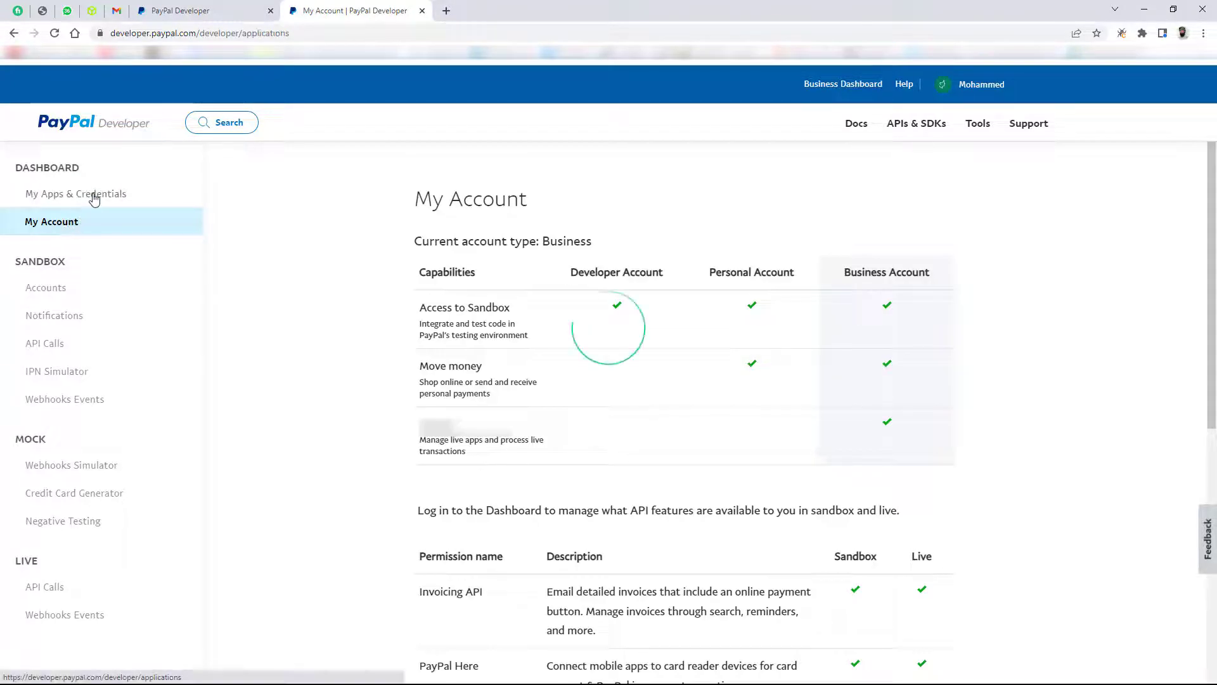
click(75, 193)
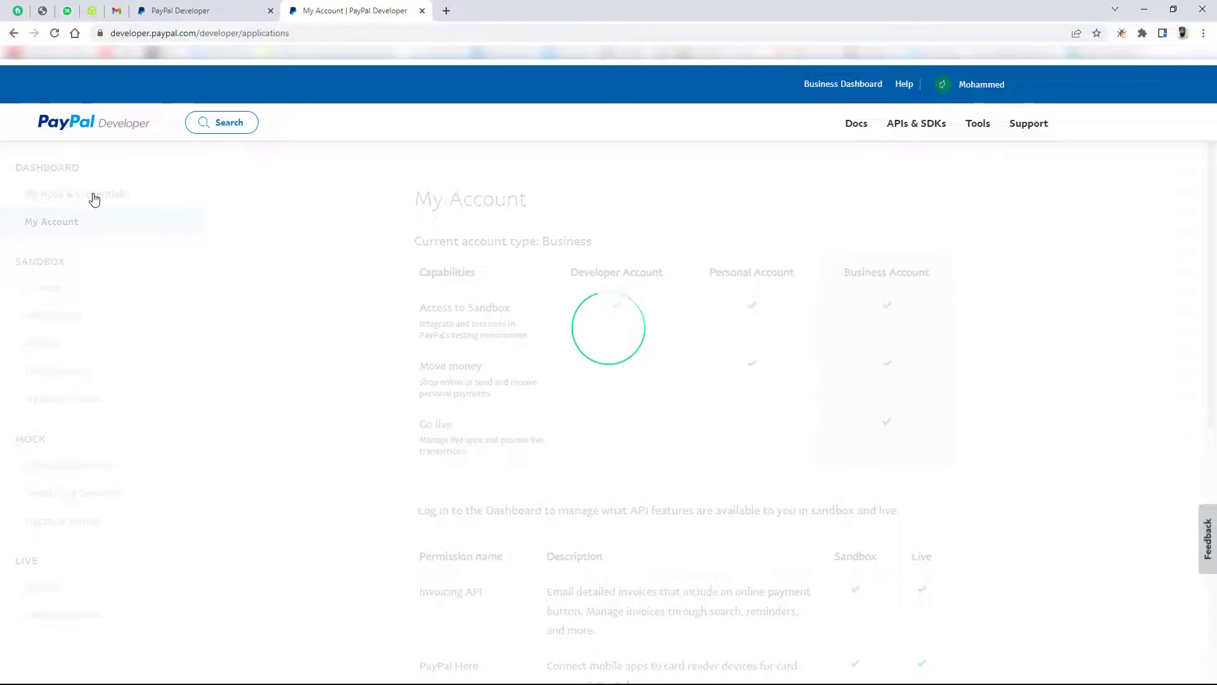
click(77, 192)
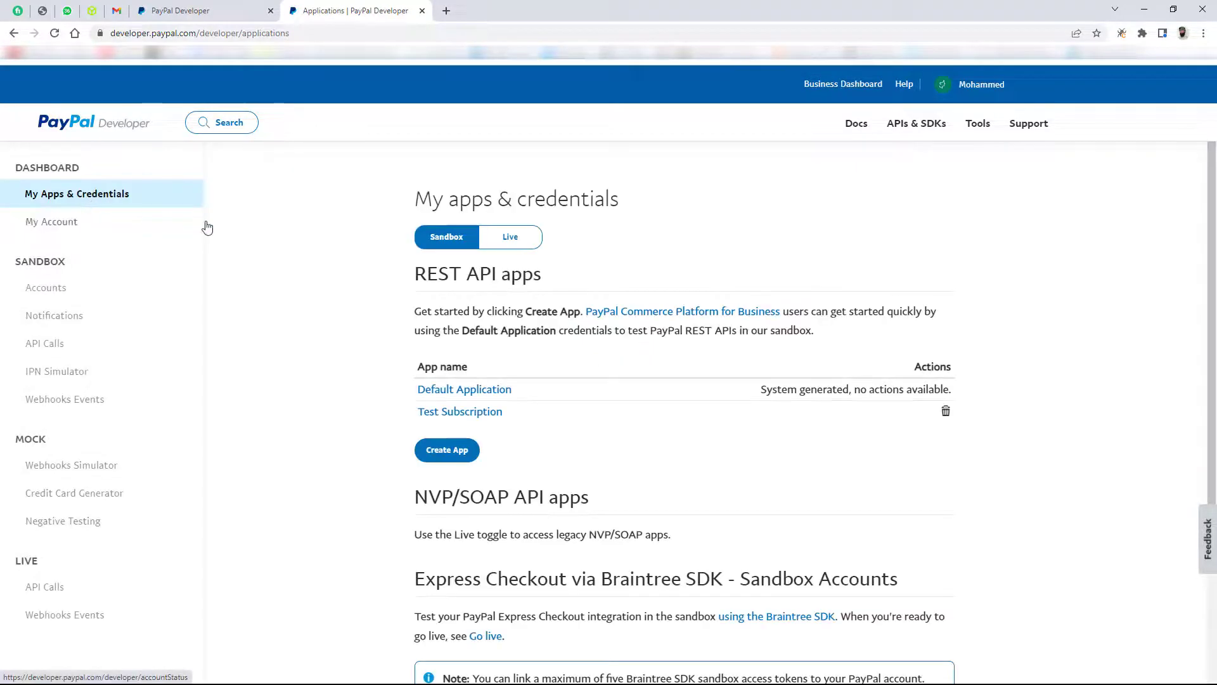
click(510, 237)
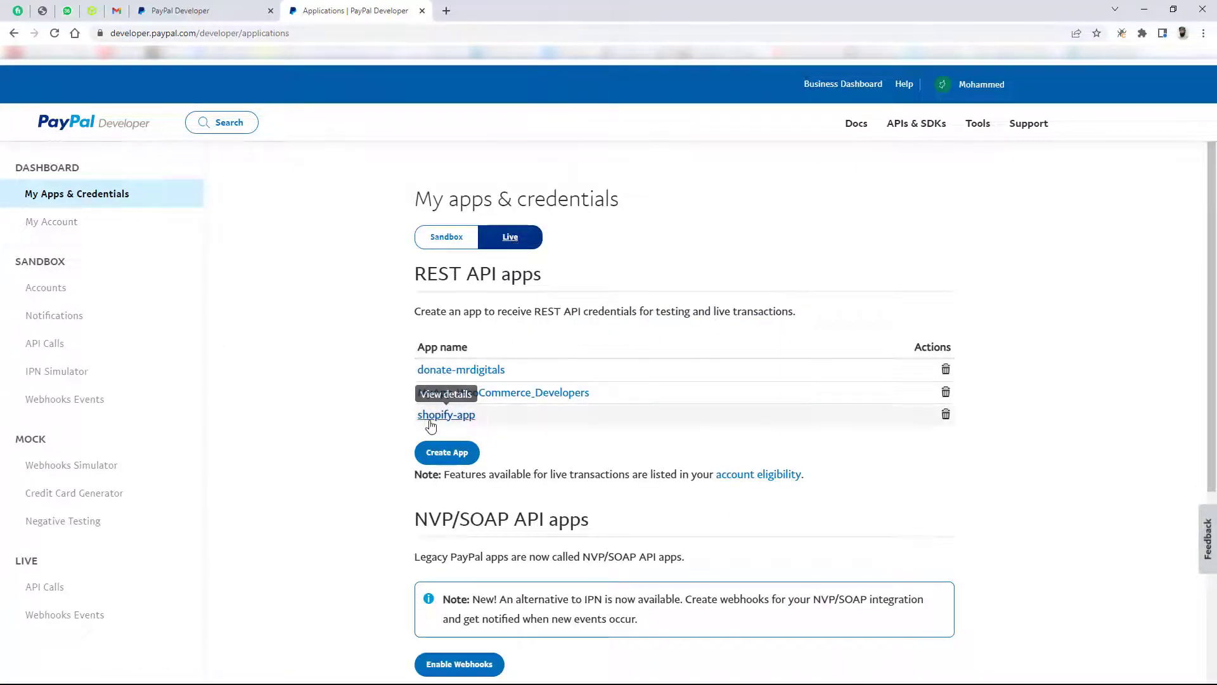
mouse_move(906, 421)
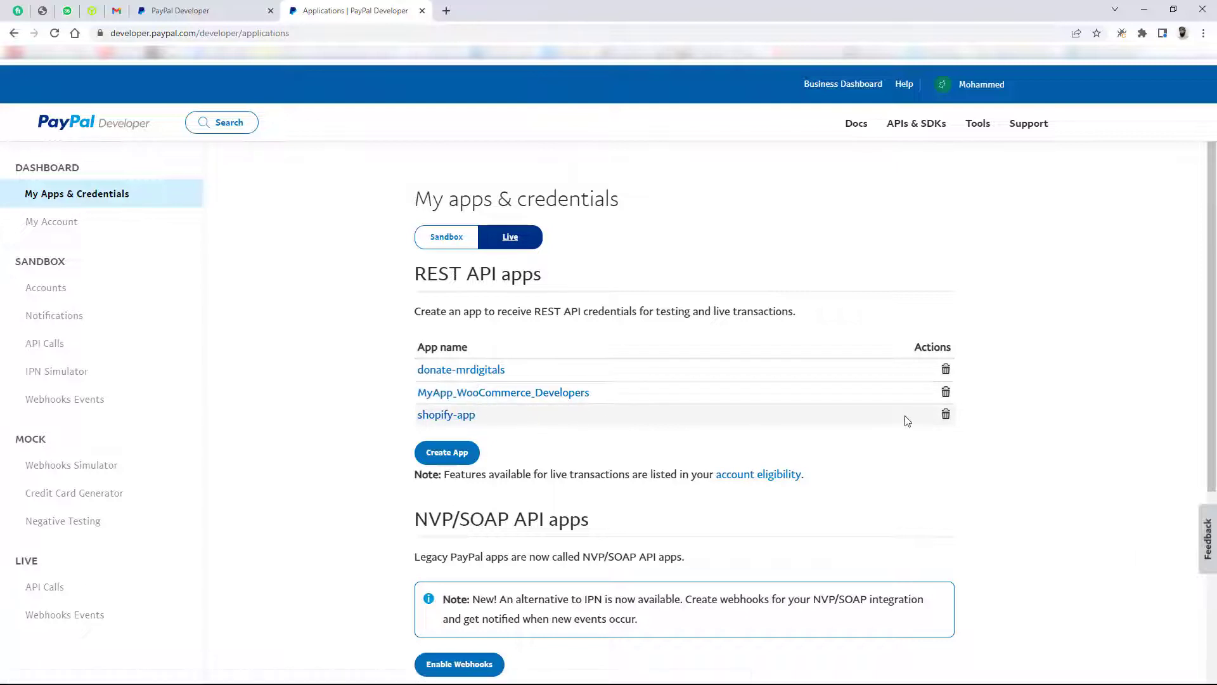
Delete shopify-app from the Live apps, confirming by typing its name
click(946, 413)
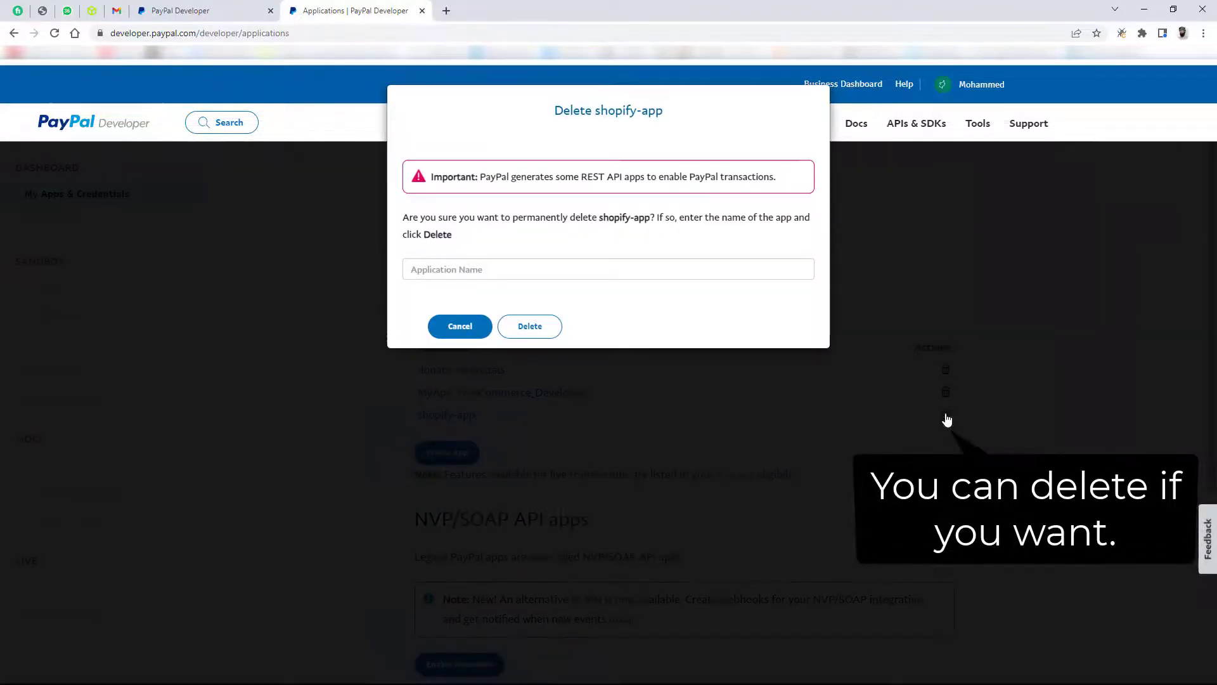
text(shopify-app)
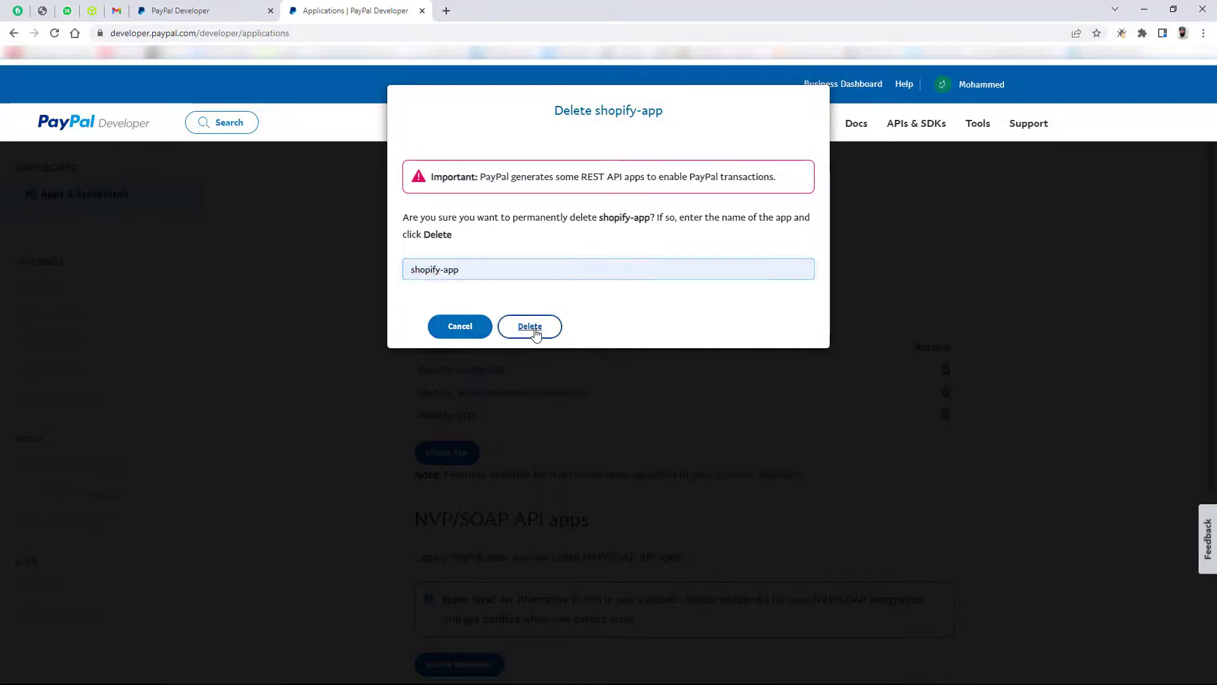
click(530, 326)
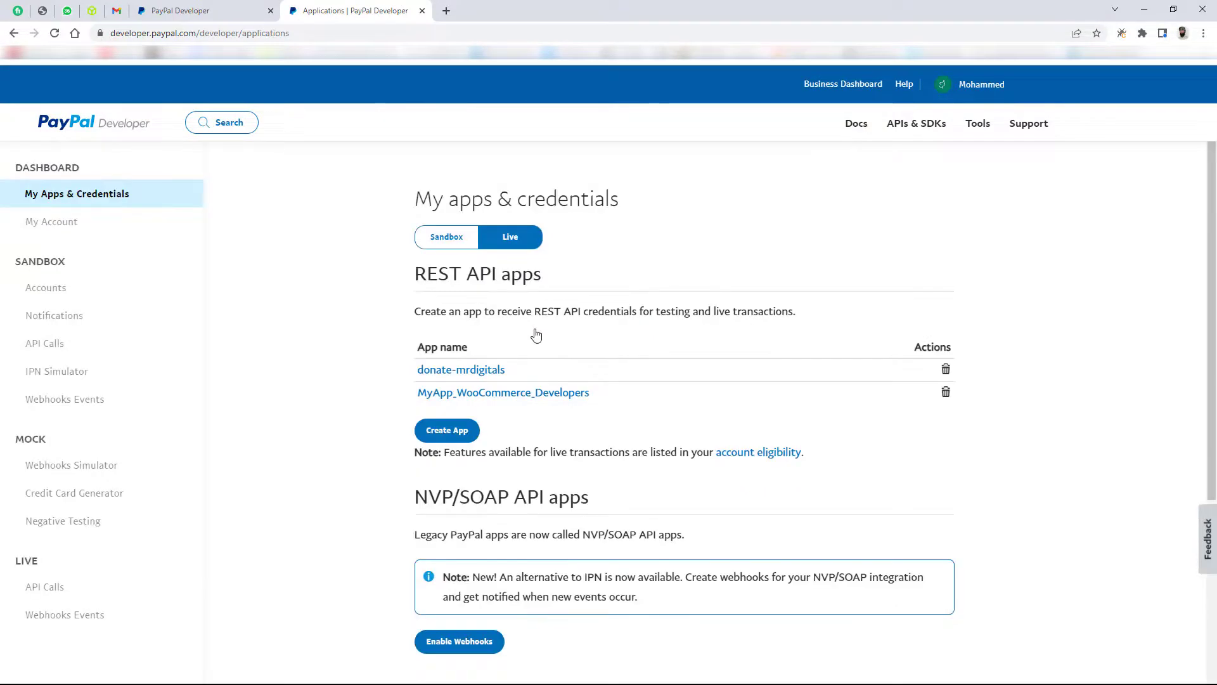